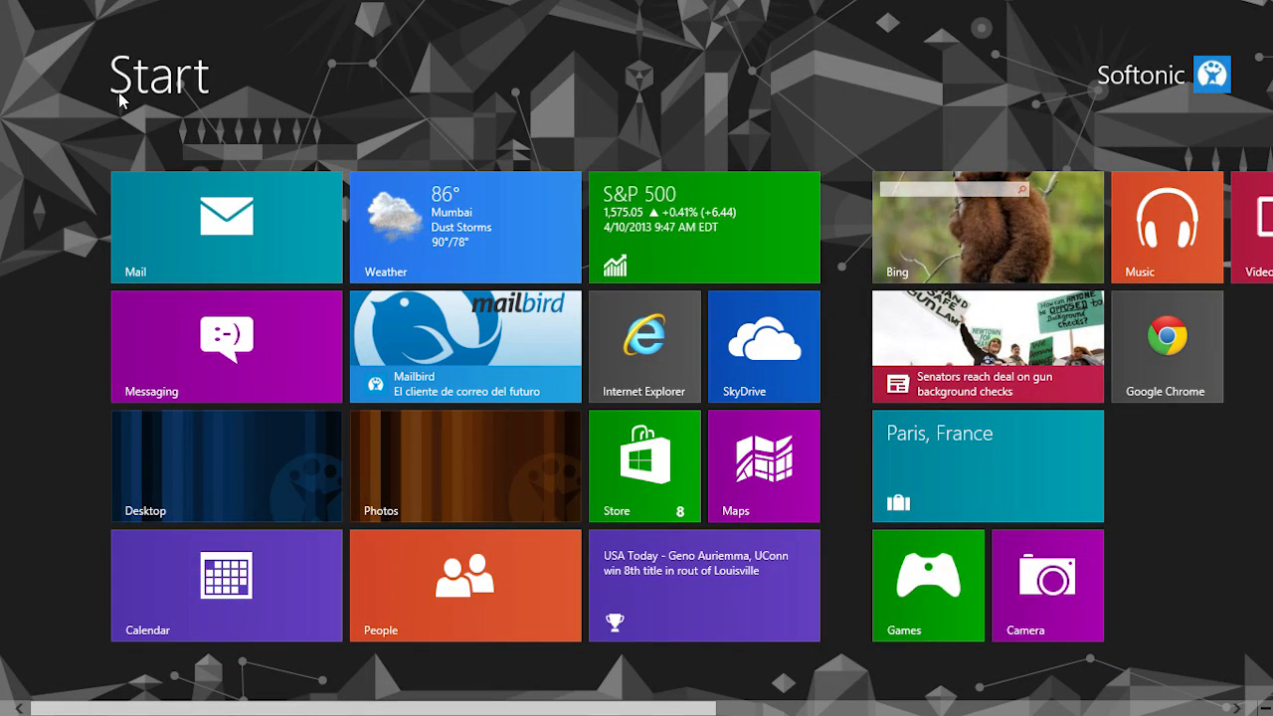
Go from the Start screen to the desktop and show the Settings charm listing Control Panel.
{"action": "left_click", "coordinate": [227, 465]}
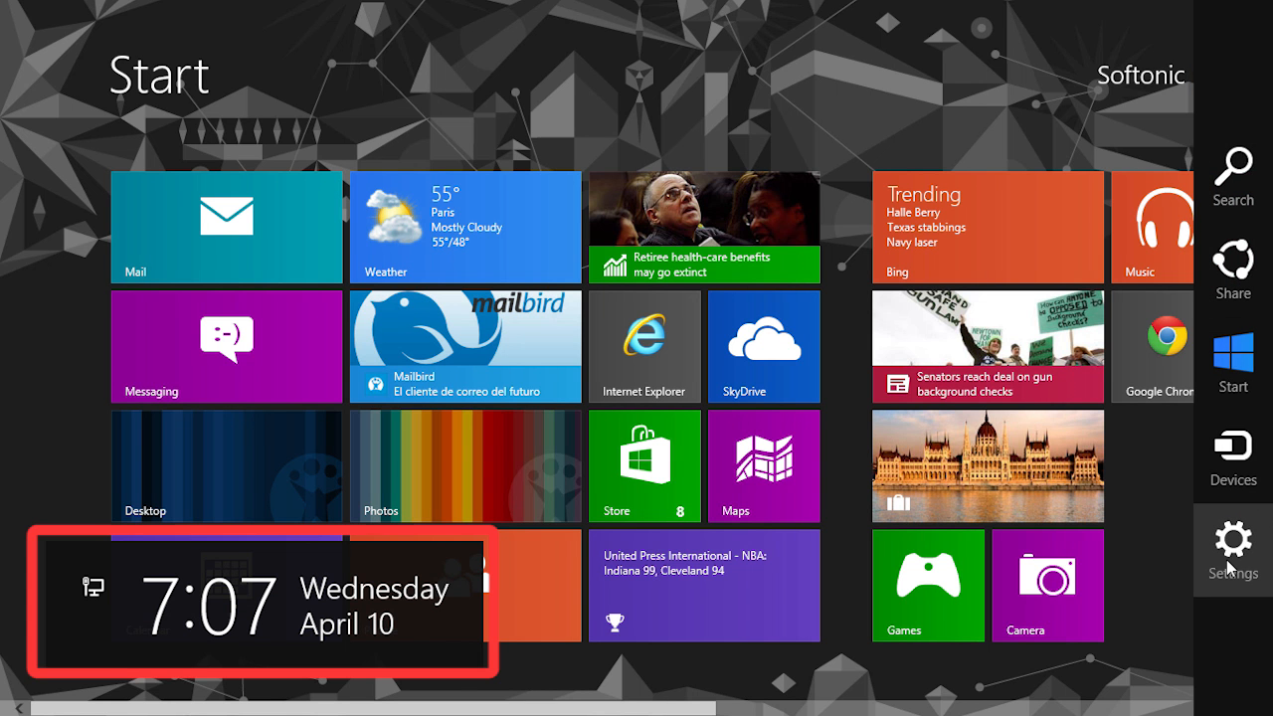
{"action": "left_click", "coordinate": [1233, 541]}
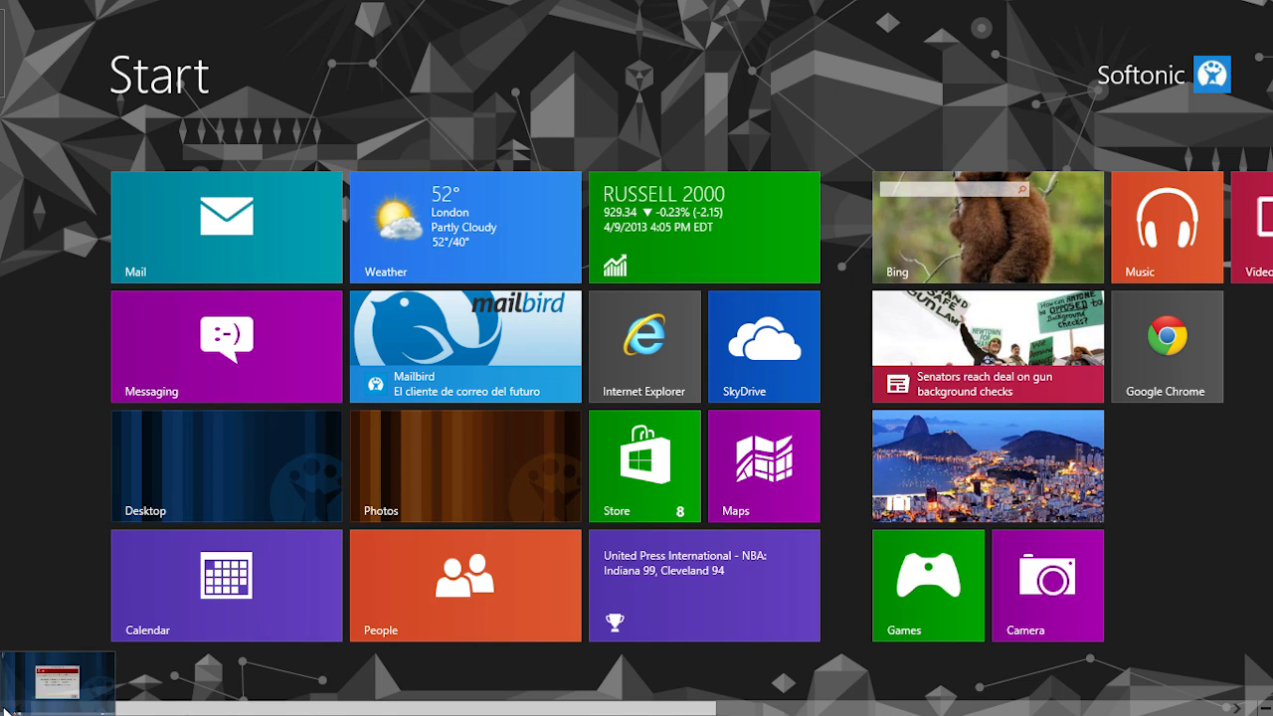
{"action": "right_click", "coordinate": [10, 706]}
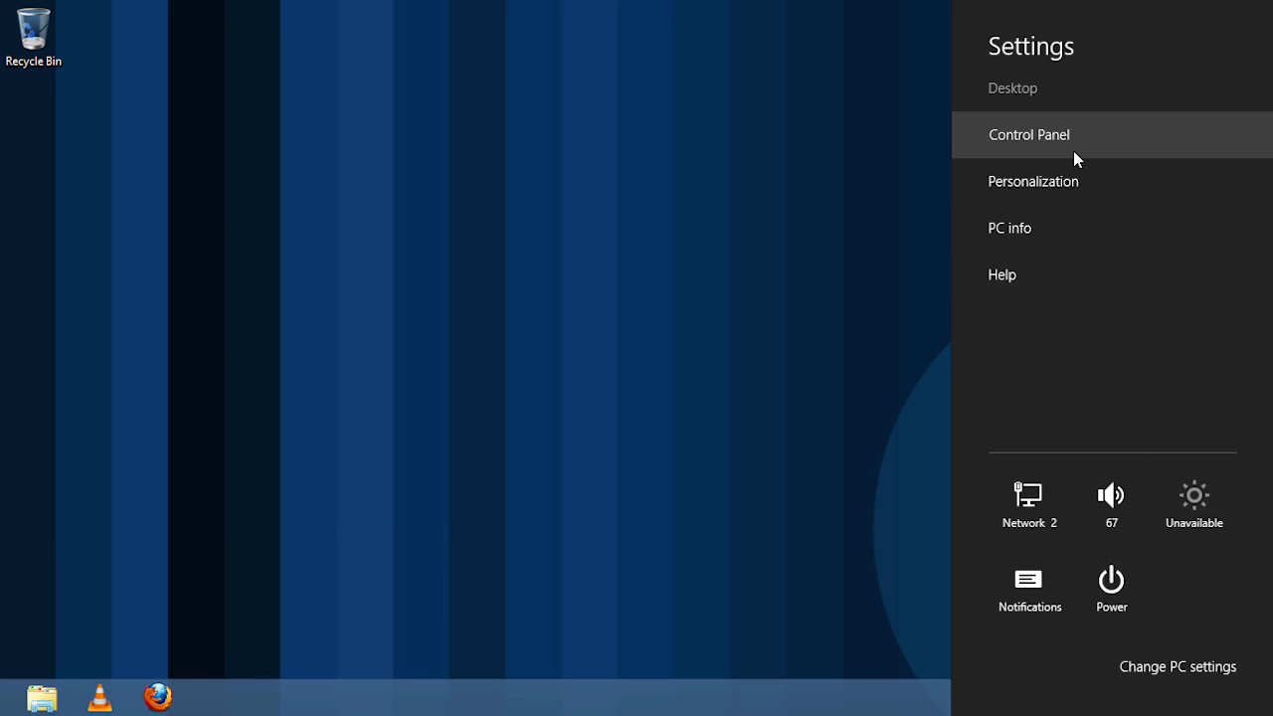
Reach the Add languages page via Control Panel > Clock, Language, and Region > Language.
{"action": "left_click", "coordinate": [1028, 135]}
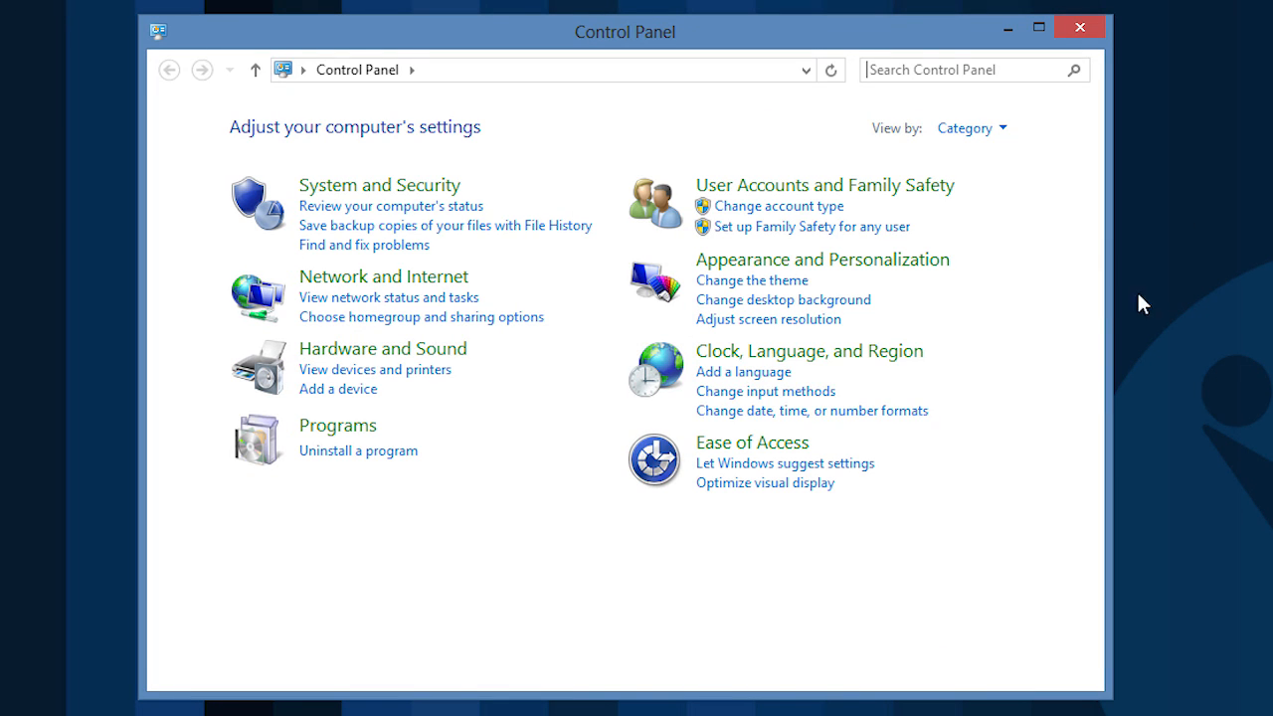
{"action": "mouse_move", "coordinate": [732, 369]}
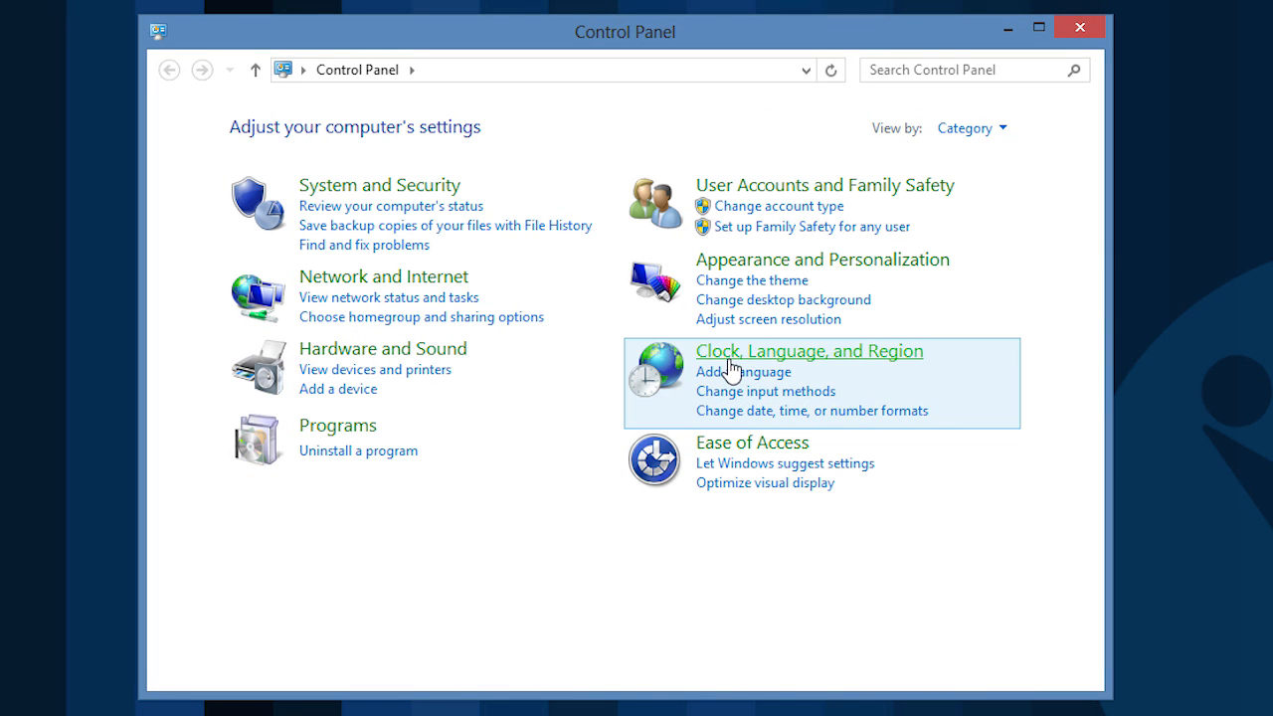
{"action": "left_click", "coordinate": [808, 350]}
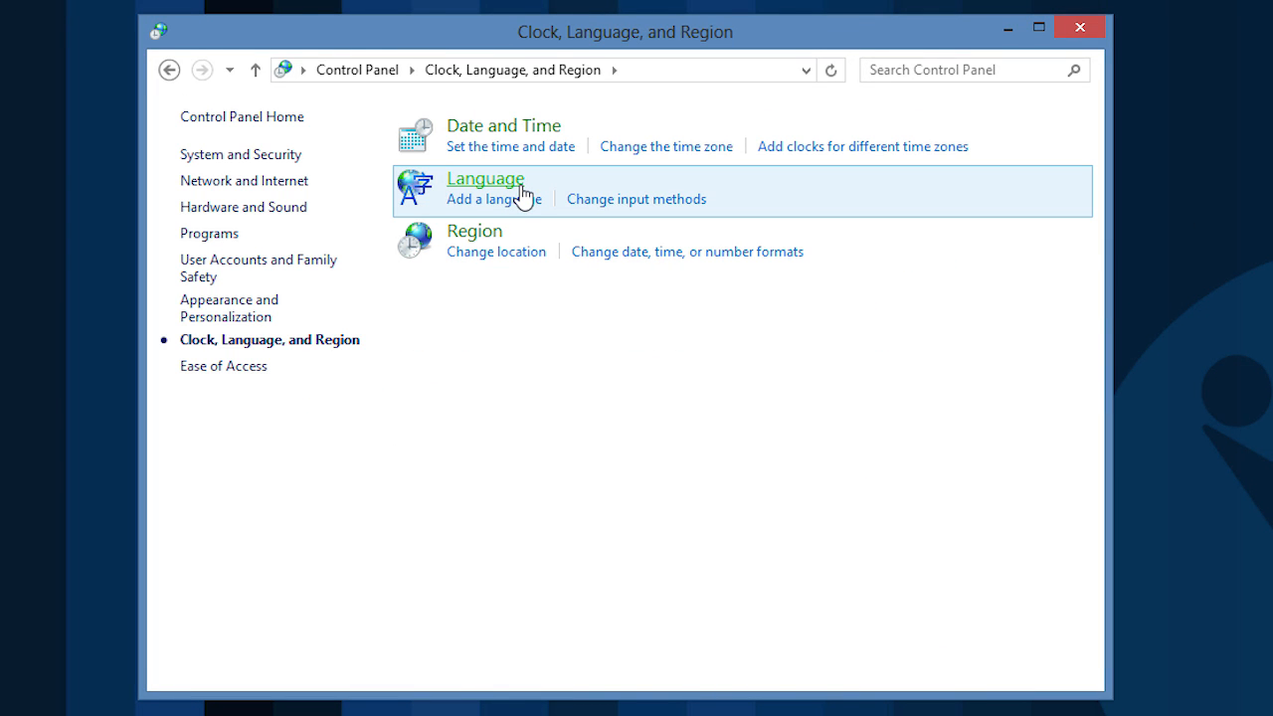
{"action": "left_click", "coordinate": [485, 179]}
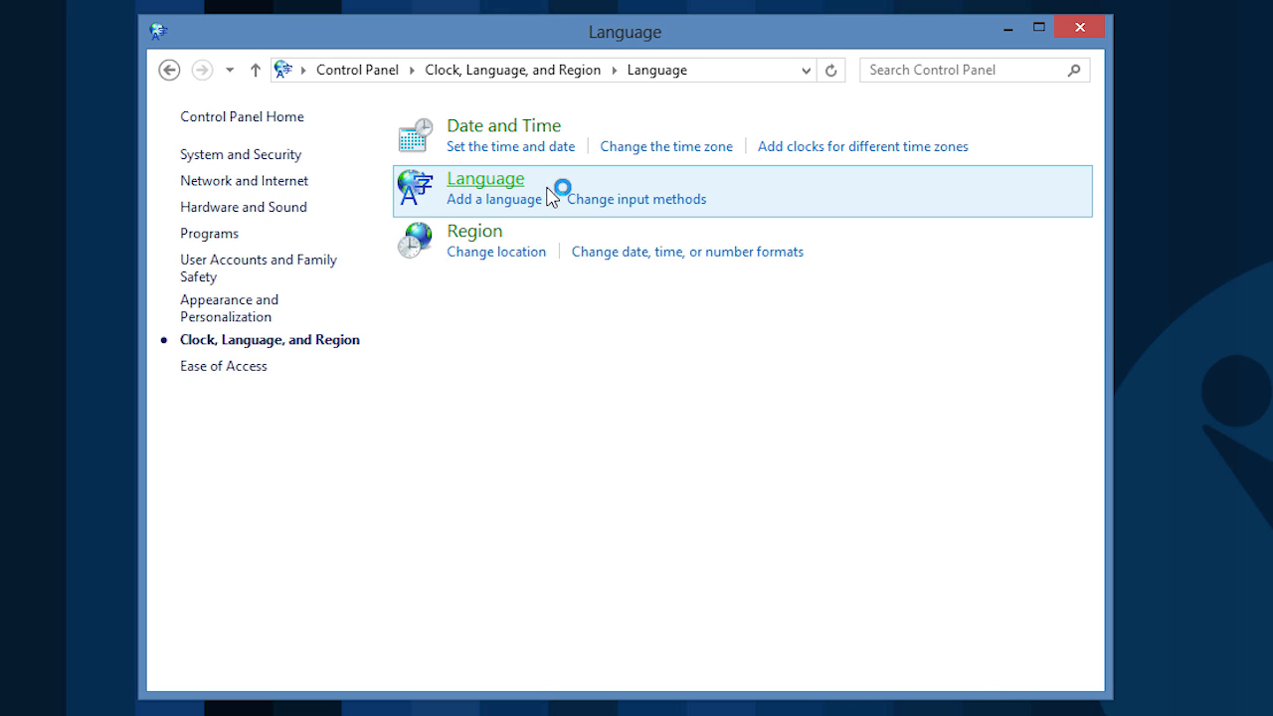
{"action": "left_click", "coordinate": [493, 198]}
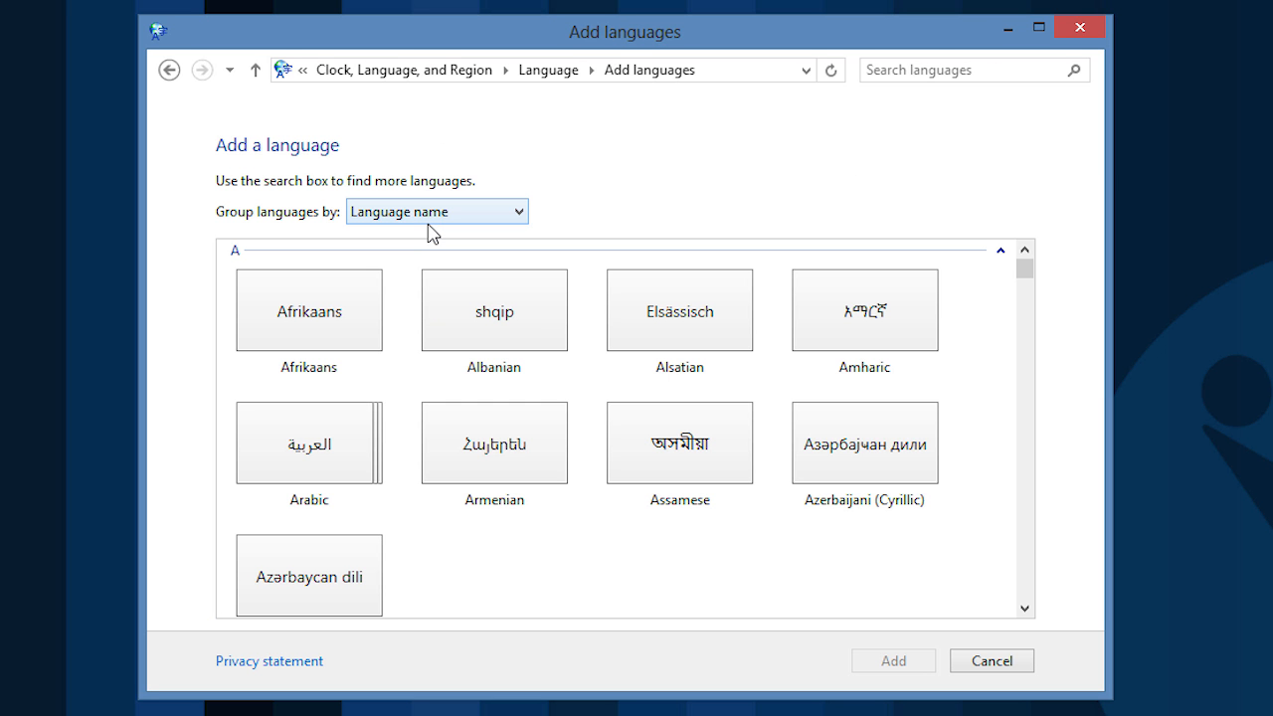
Add Italian (Italy) to the language preferences alongside Español (España) and English (United States).
{"action": "scroll", "scroll_direction": "down", "scroll_amount": 3}
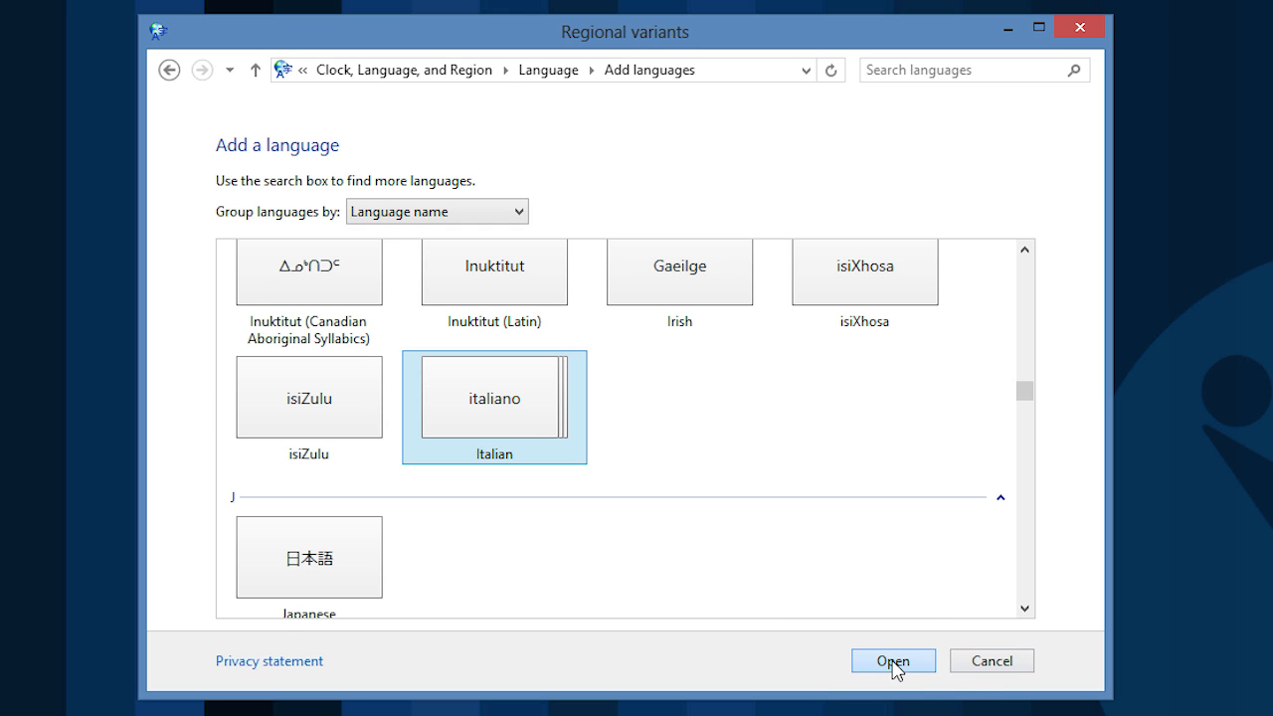
{"action": "left_click", "coordinate": [891, 660]}
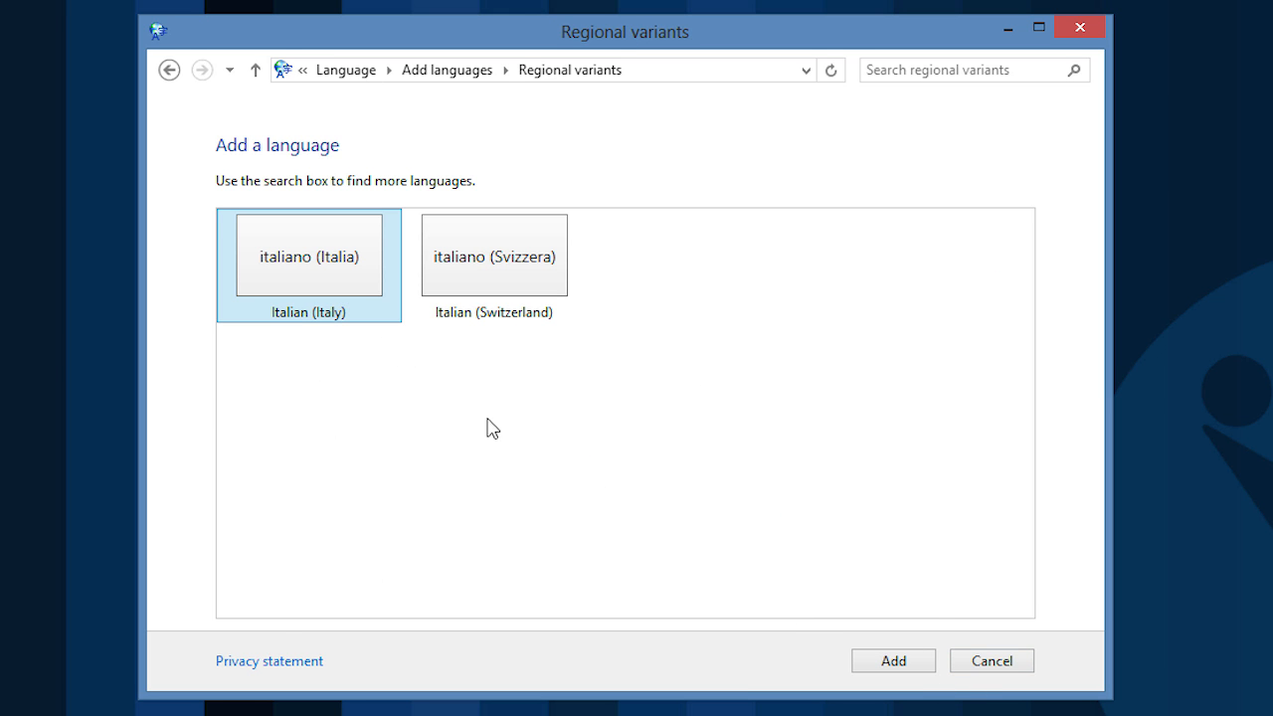
{"action": "mouse_move", "coordinate": [891, 660]}
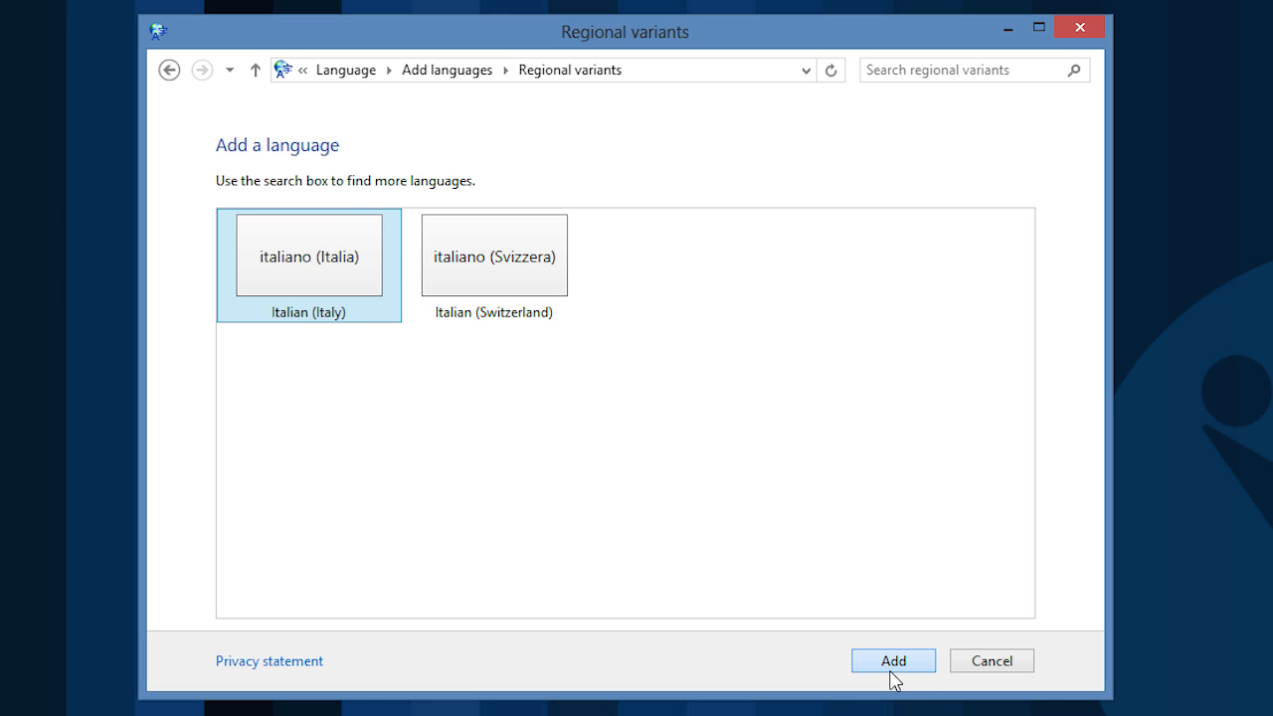
{"action": "left_click", "coordinate": [891, 660]}
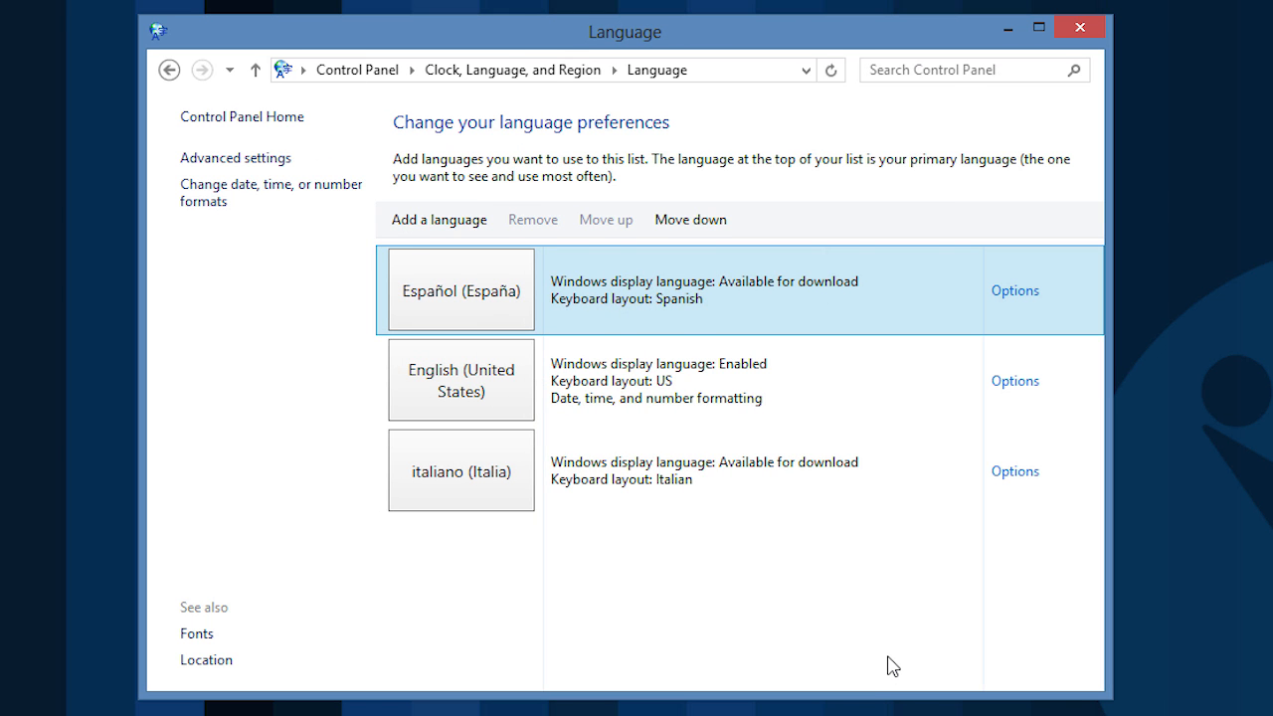
{"action": "mouse_move", "coordinate": [988, 300]}
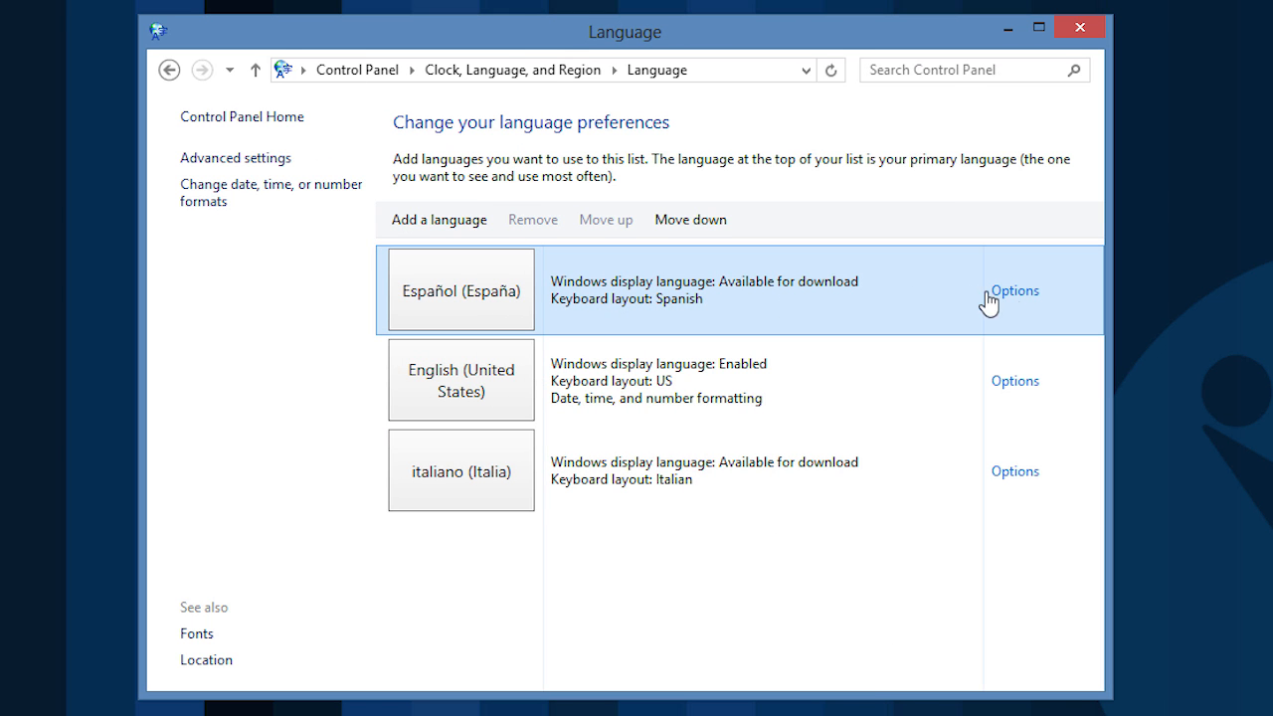
Download and install the Español (España) language pack, then restart to finish installation.
{"action": "left_click", "coordinate": [1014, 290]}
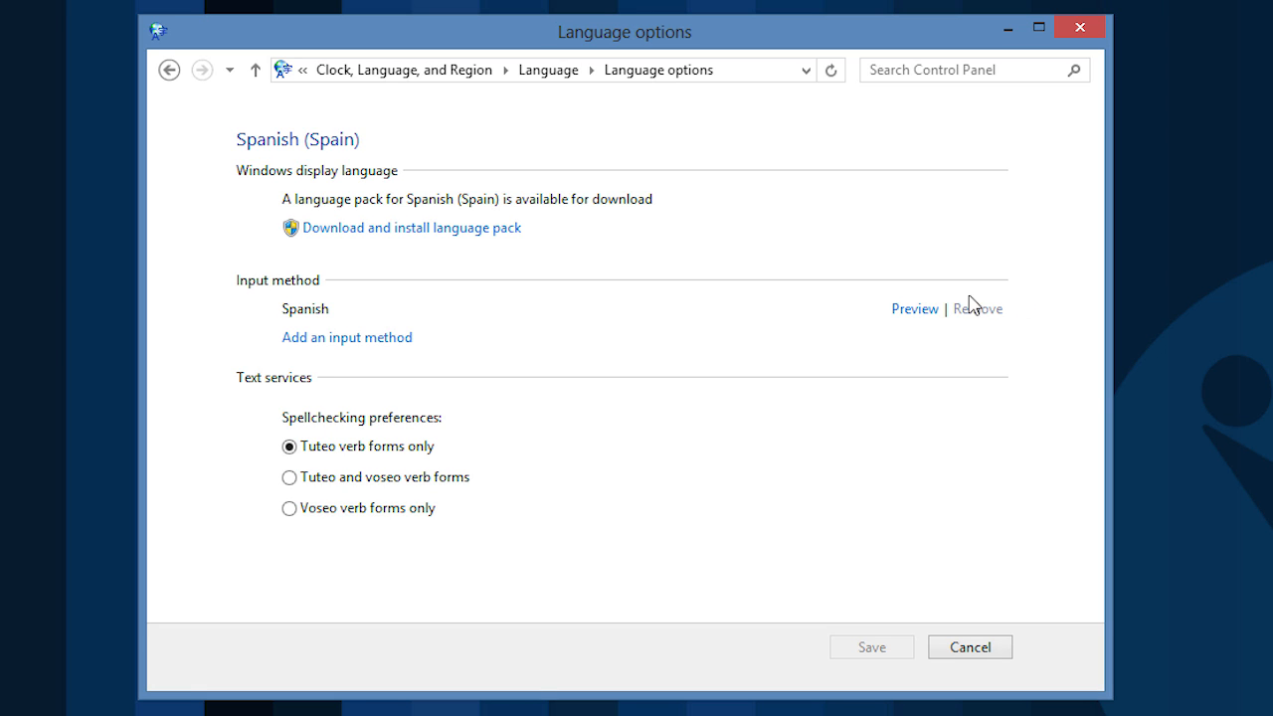
{"action": "mouse_move", "coordinate": [411, 227]}
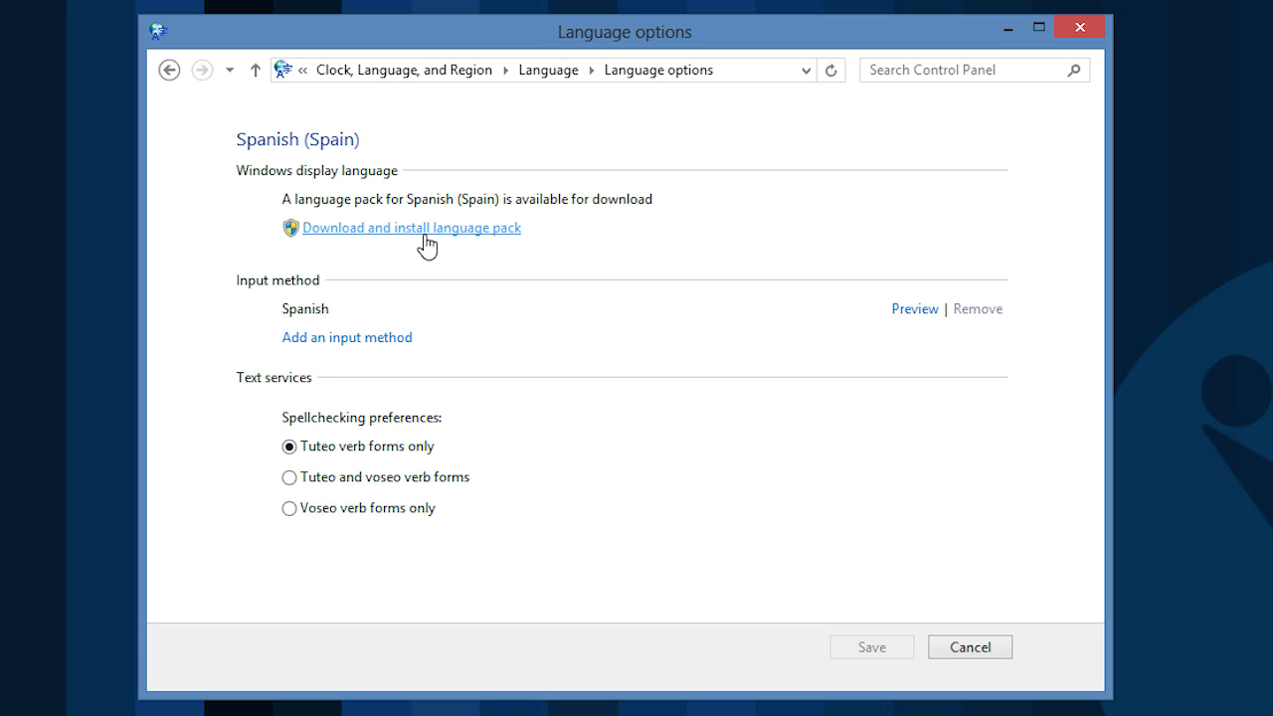
{"action": "left_click", "coordinate": [410, 226]}
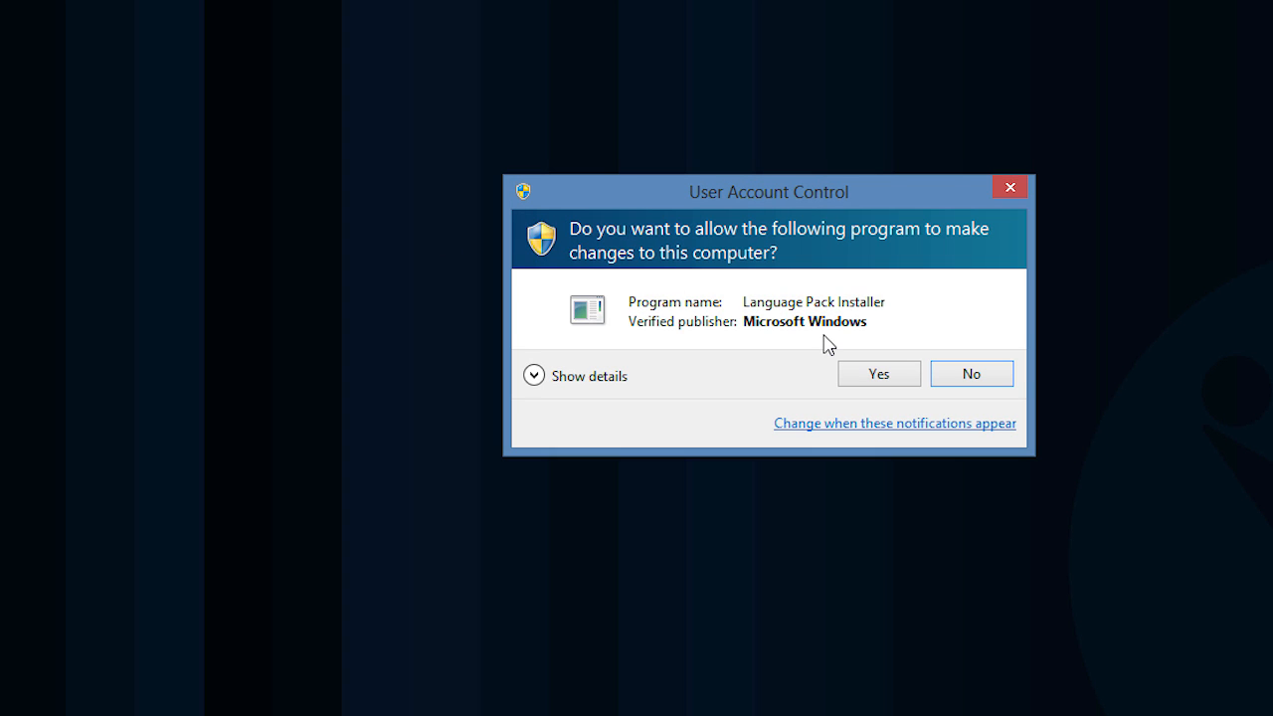
{"action": "left_click", "coordinate": [876, 374]}
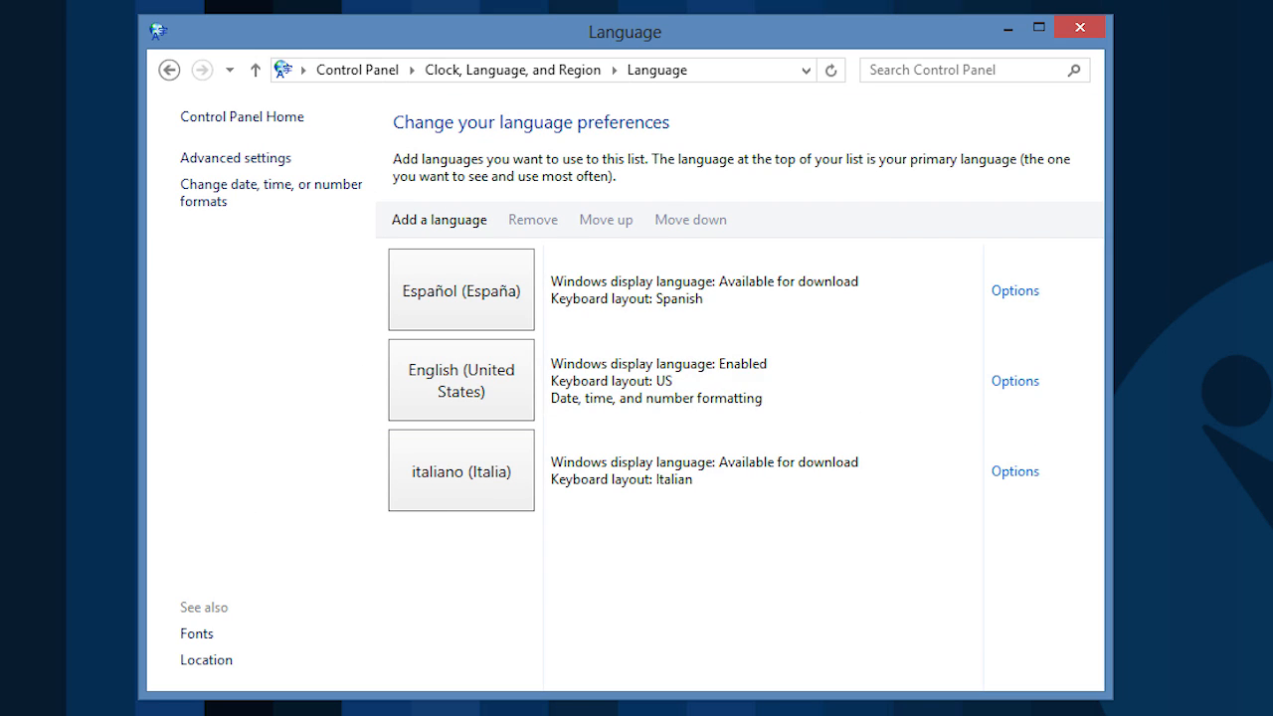
{"action": "left_click", "coordinate": [1014, 290]}
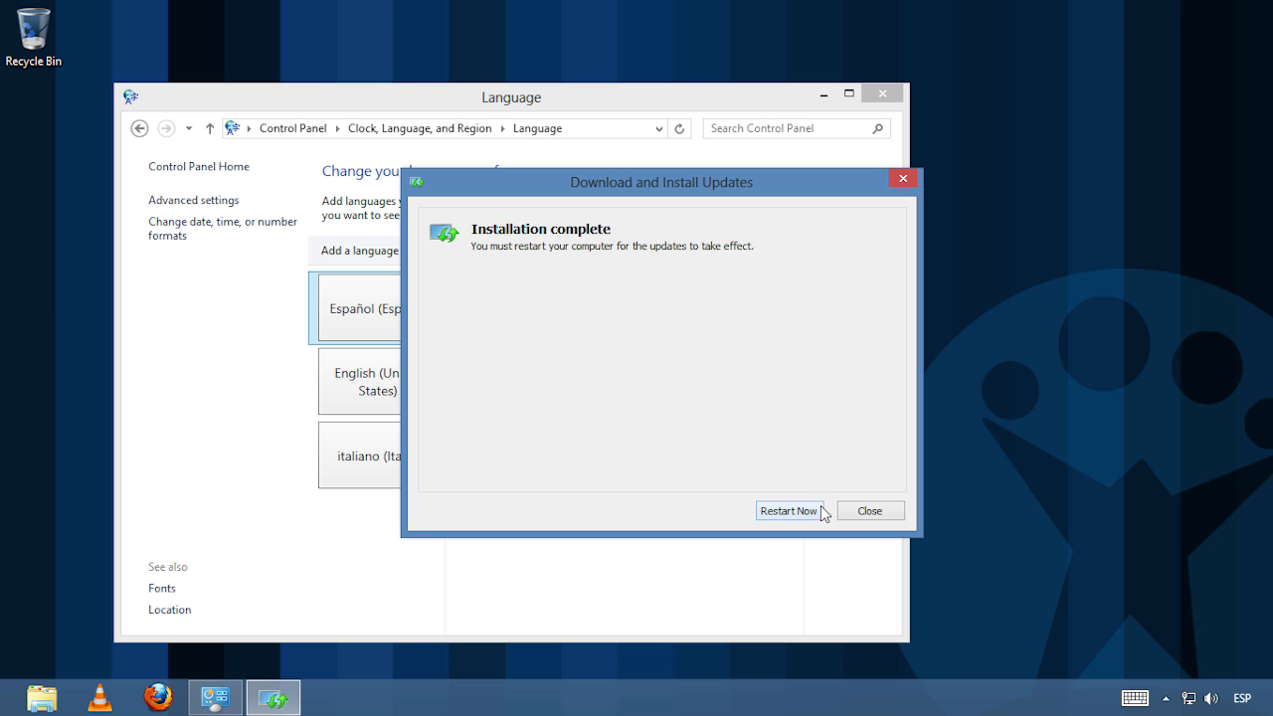
{"action": "left_click", "coordinate": [788, 509]}
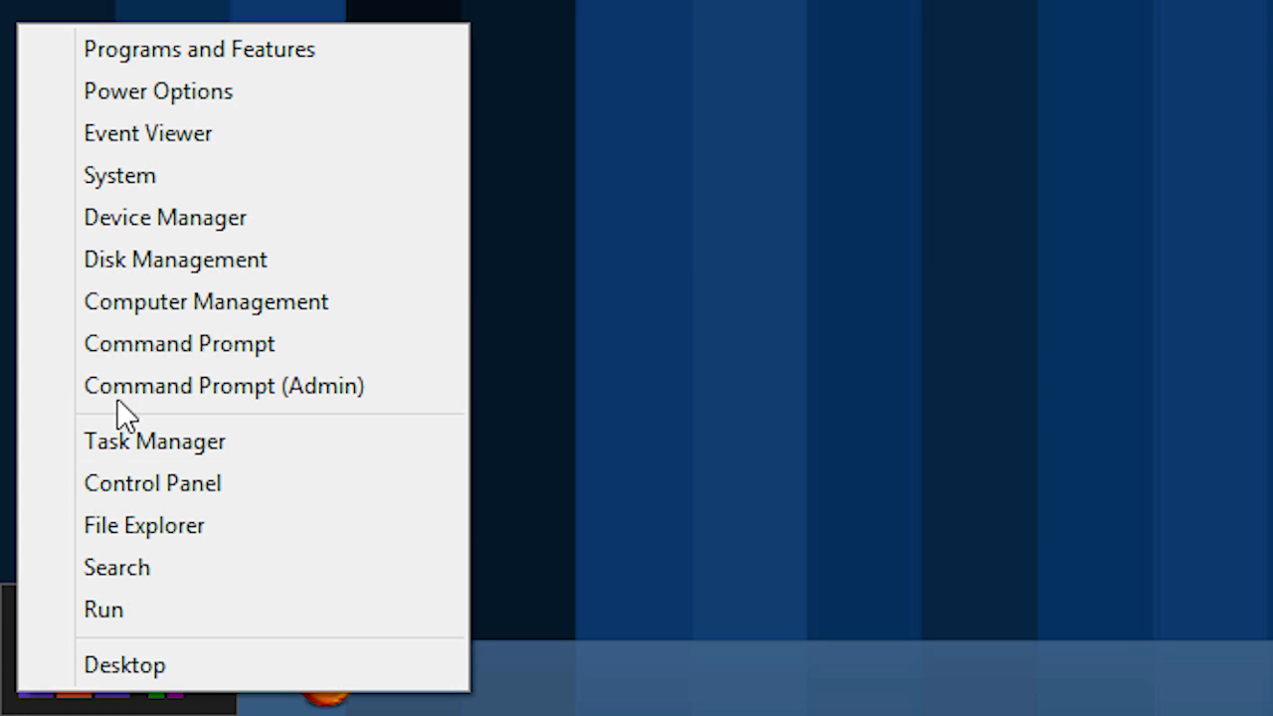
{"action": "mouse_move", "coordinate": [151, 483]}
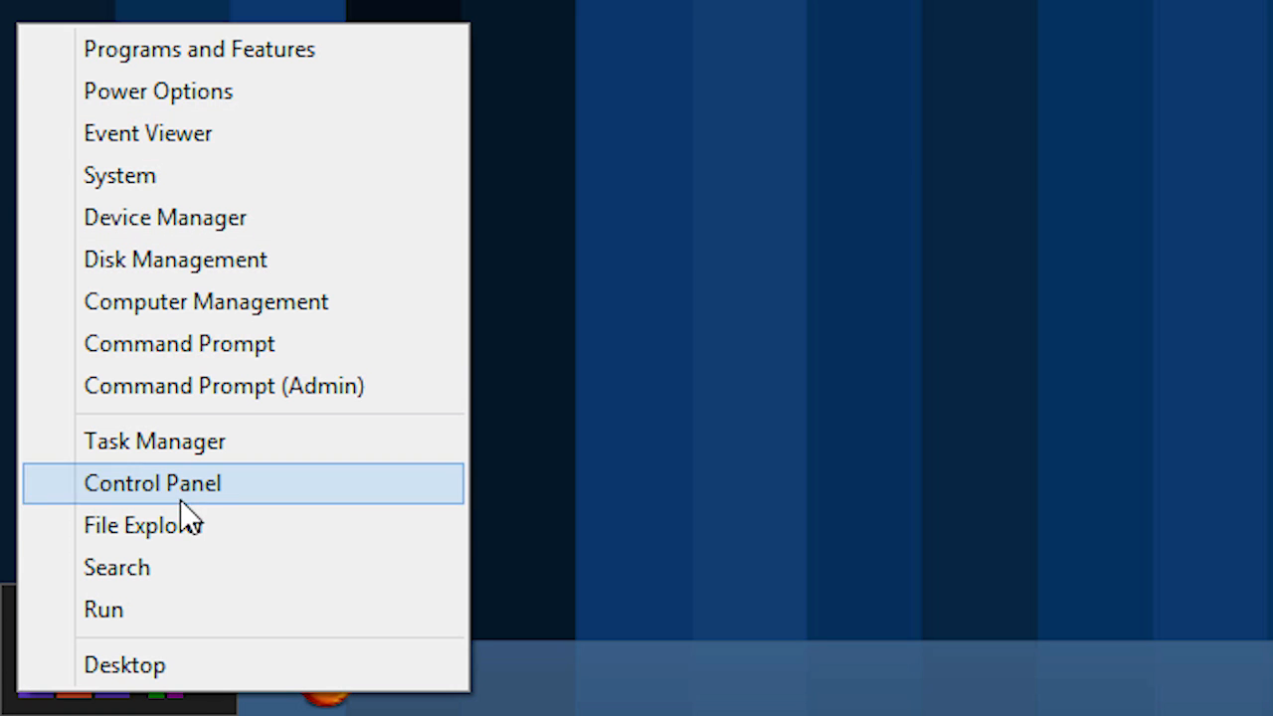
Navigate Control Panel to the Español (España) language options page.
{"action": "left_click", "coordinate": [151, 483]}
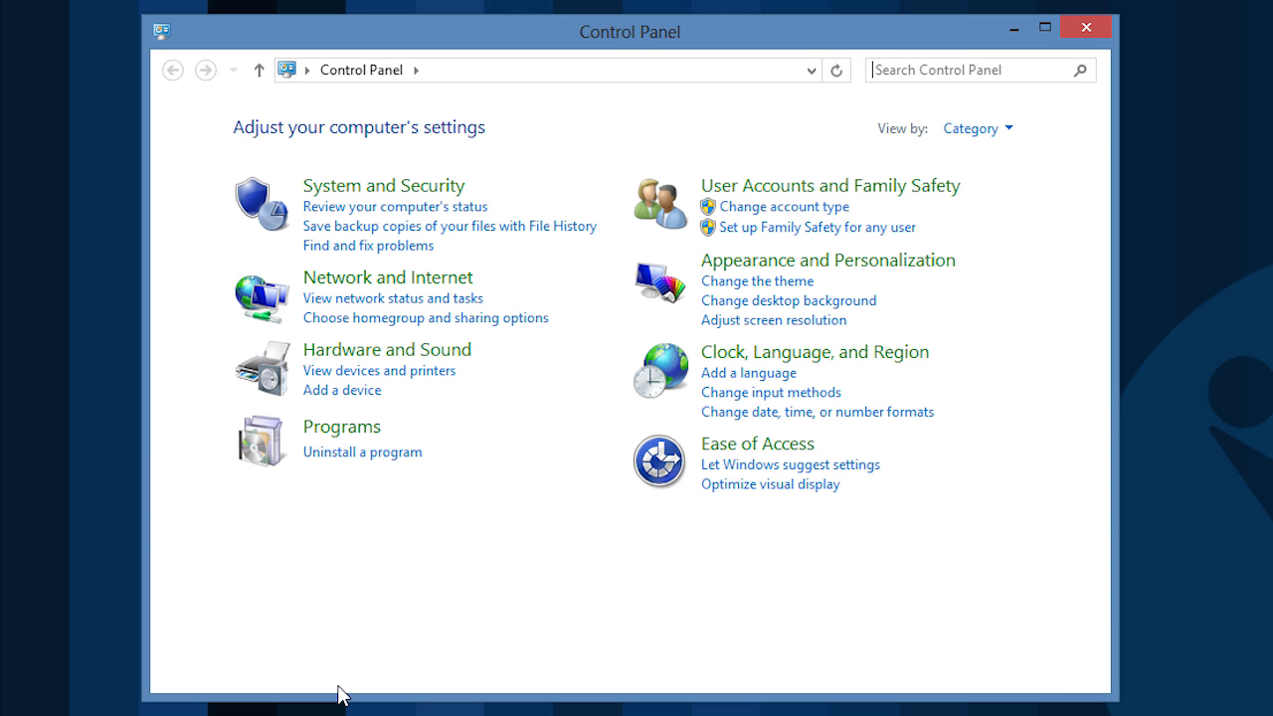
{"action": "left_click", "coordinate": [815, 350]}
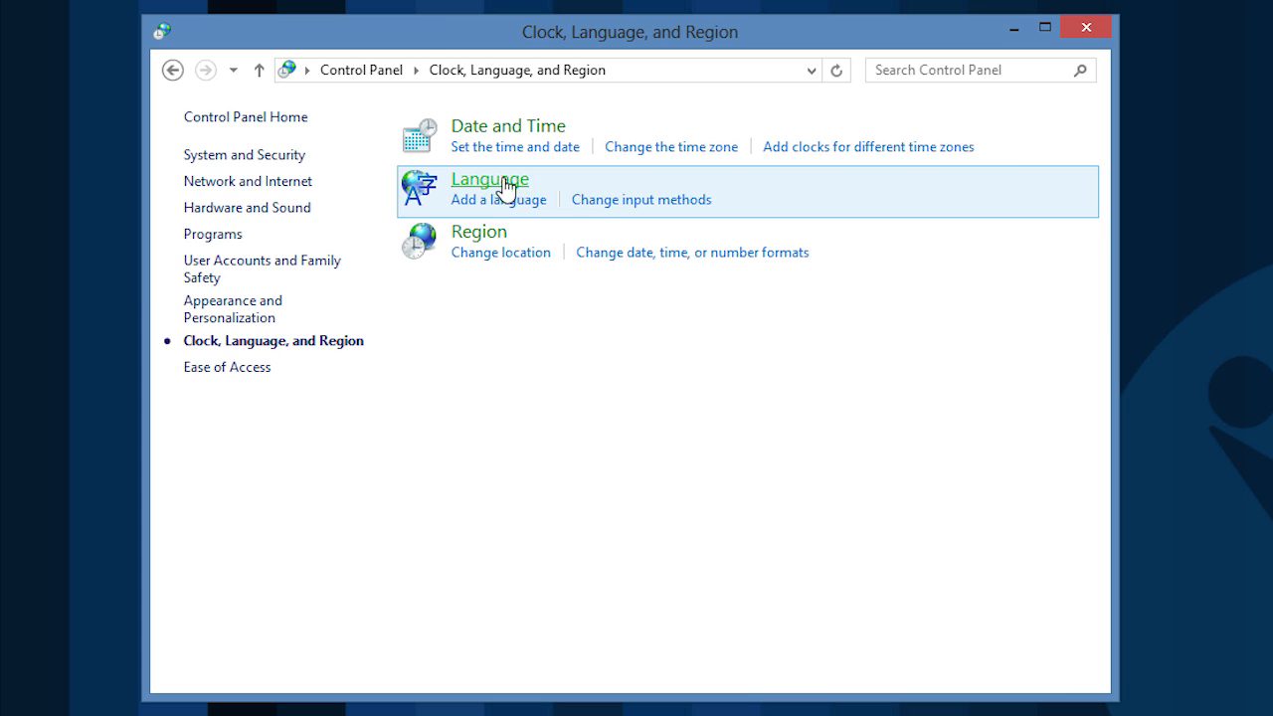
{"action": "left_click", "coordinate": [489, 179]}
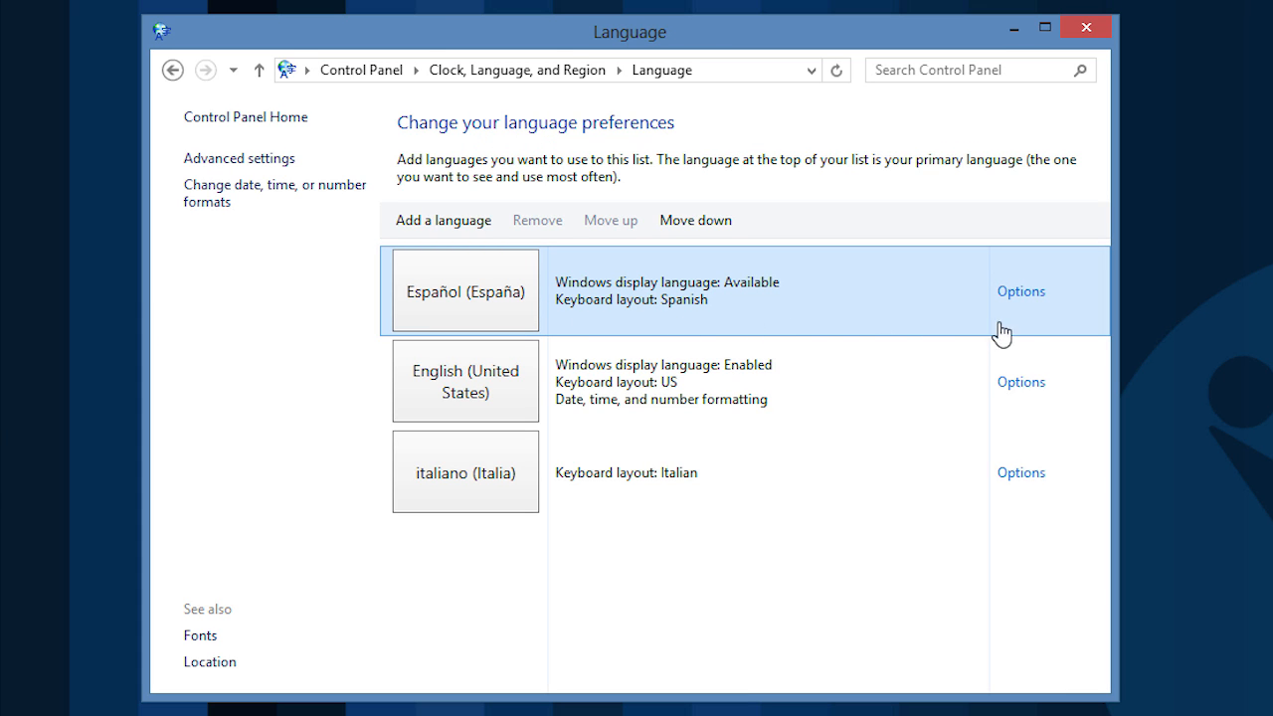
{"action": "left_click", "coordinate": [1021, 290]}
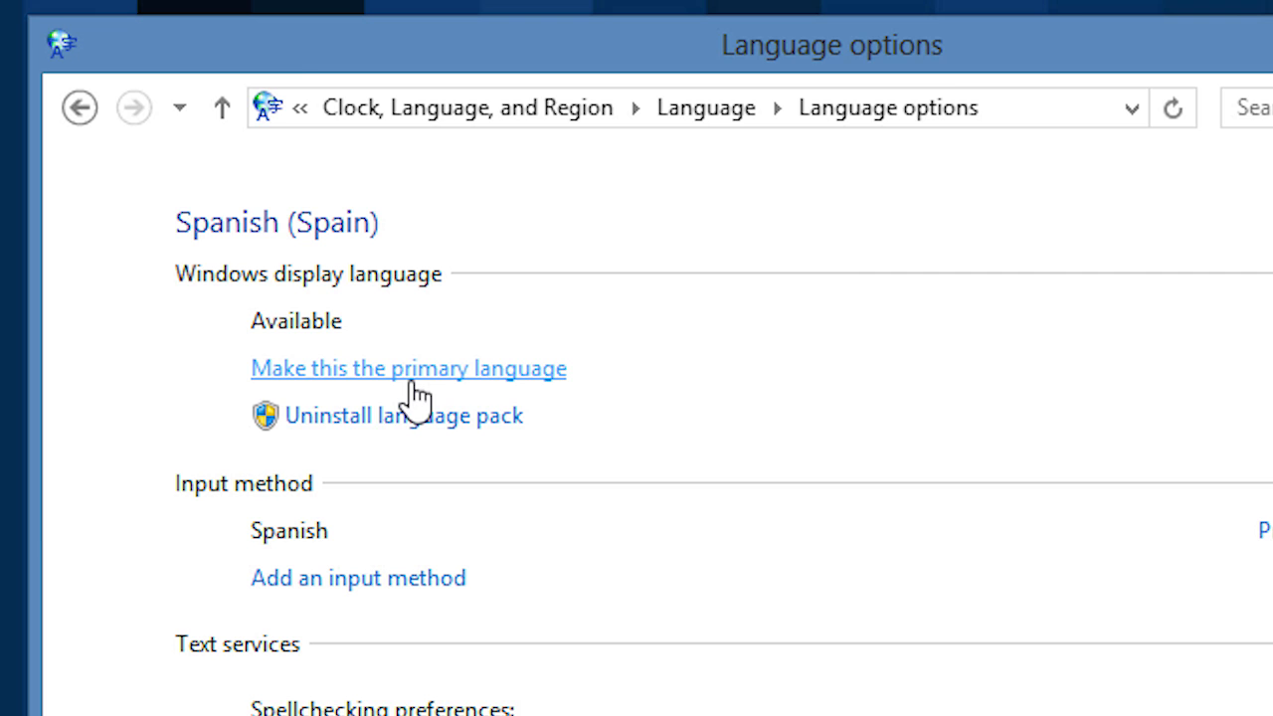
Make Español (España) the primary display language and log off to apply it.
{"action": "left_click", "coordinate": [408, 368]}
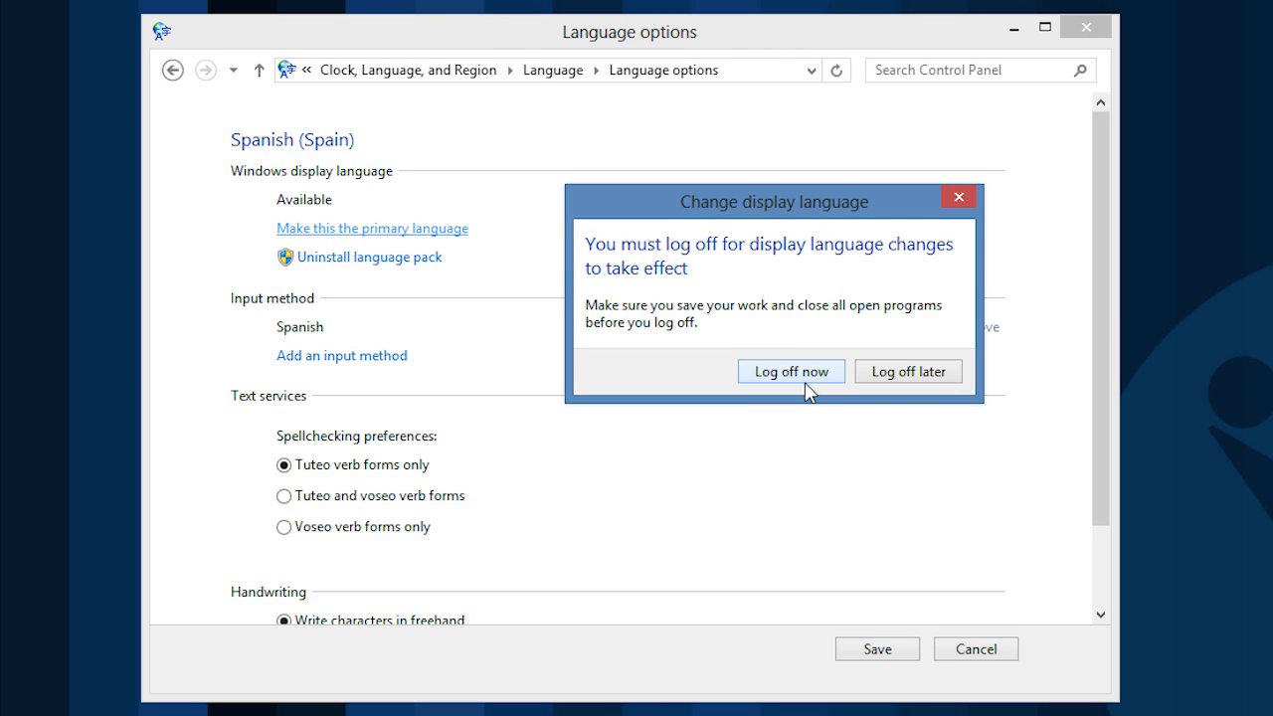
{"action": "left_click", "coordinate": [907, 371]}
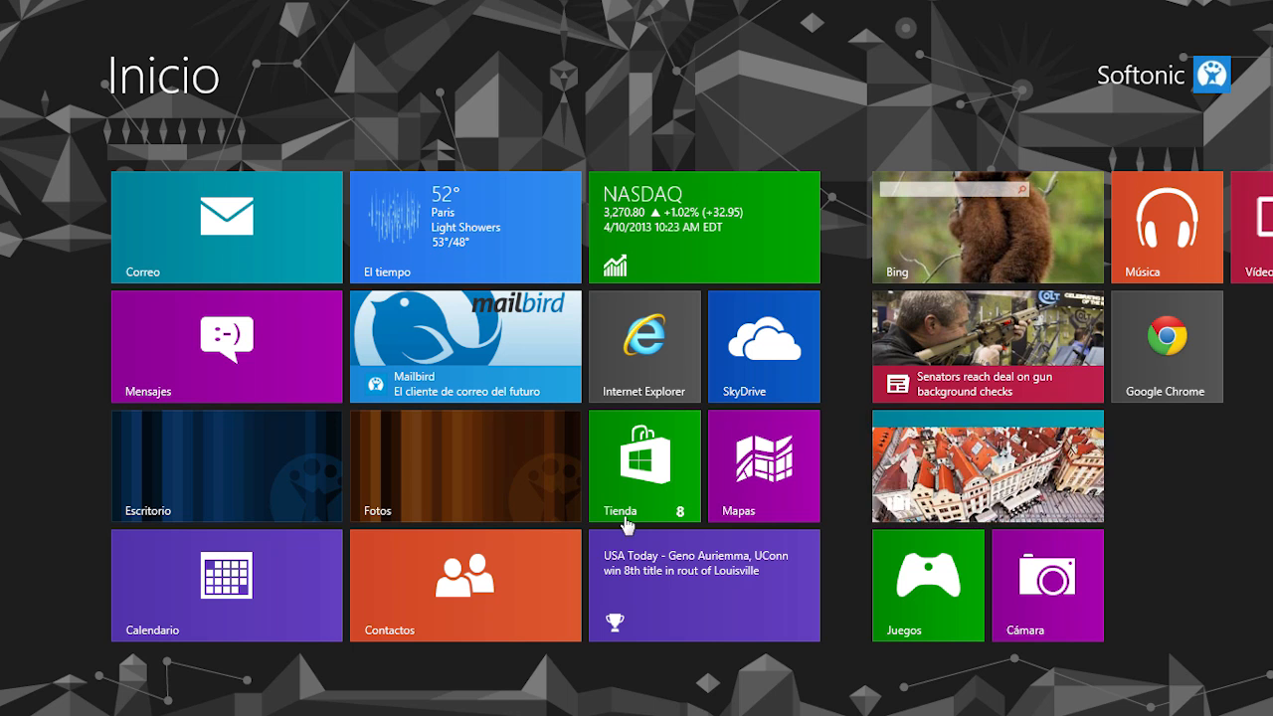
Switch to the desktop, now labeled in Spanish with ESP as input language.
{"action": "left_click", "coordinate": [227, 465]}
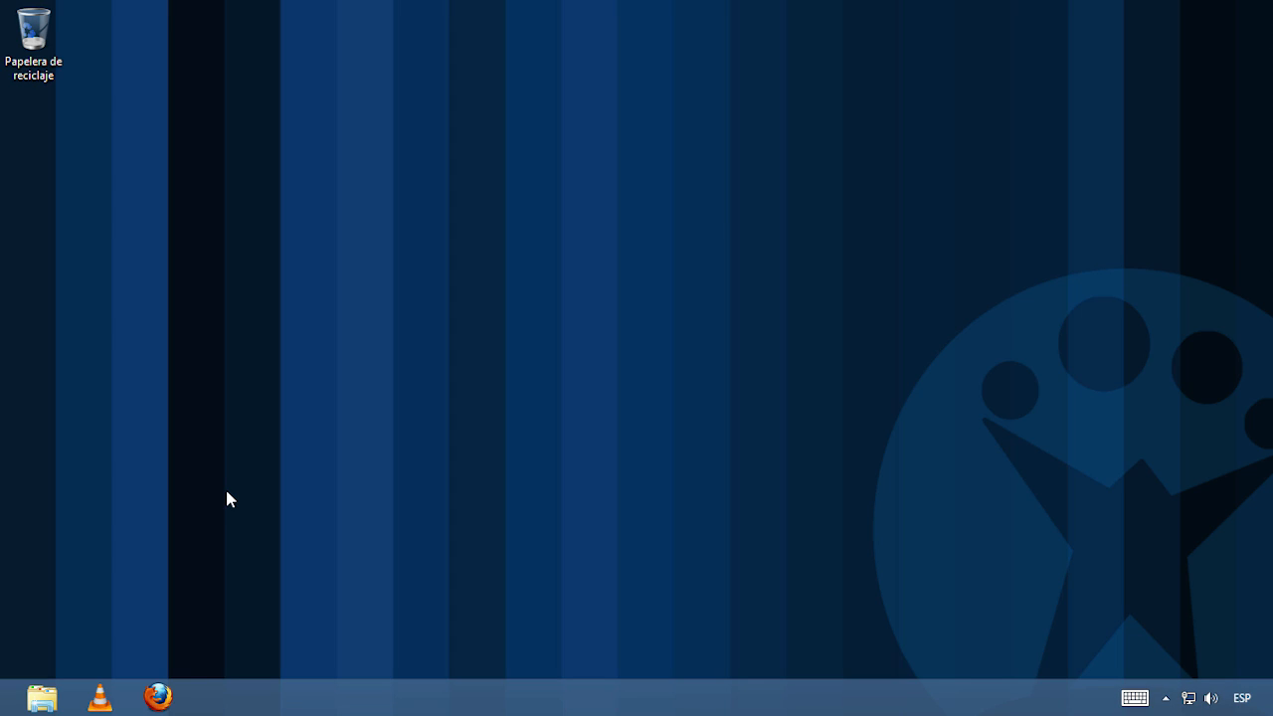
{"action": "mouse_move", "coordinate": [4, 561]}
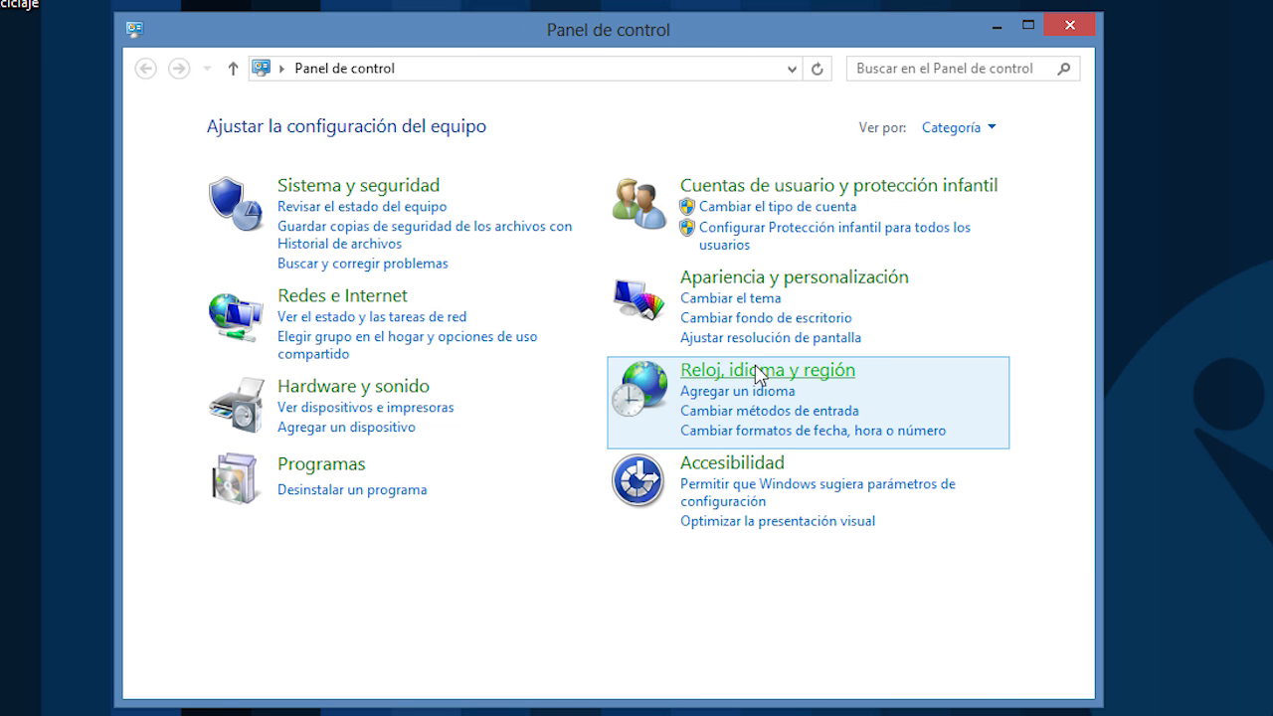
Open Región from Reloj, idioma y región to reach the Administrativo settings.
{"action": "left_click", "coordinate": [765, 369]}
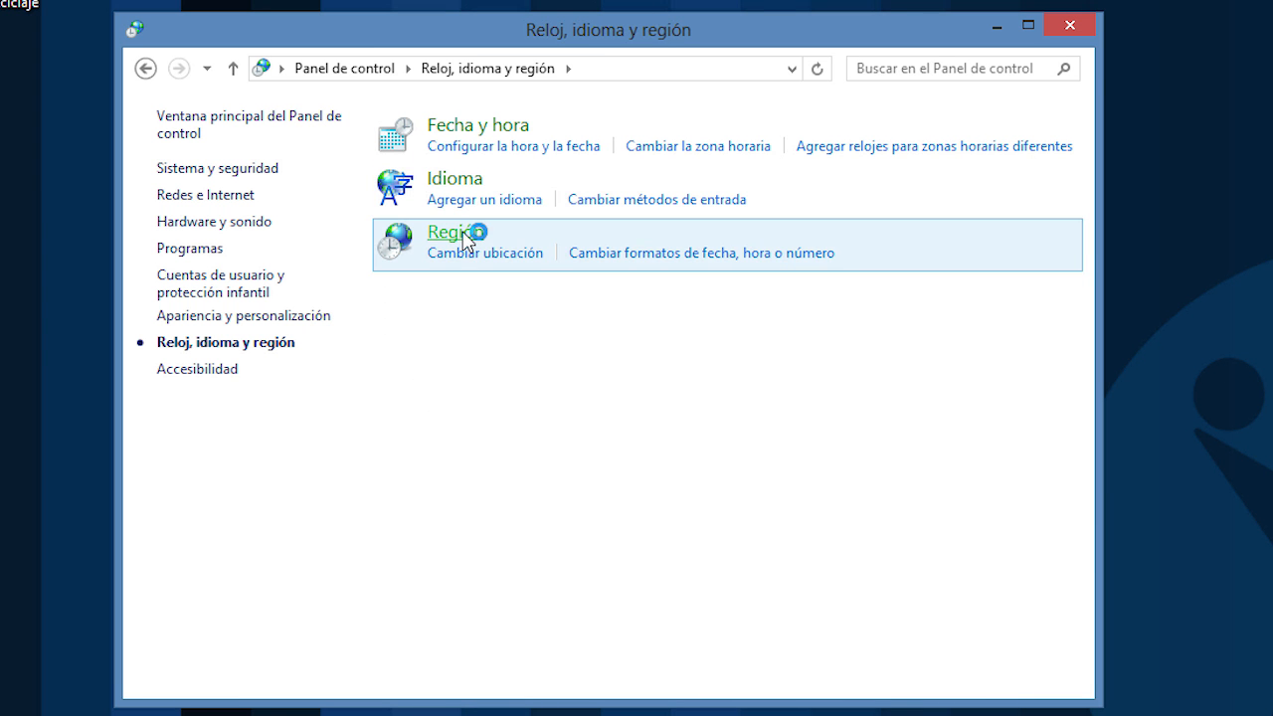
{"action": "left_click", "coordinate": [453, 231]}
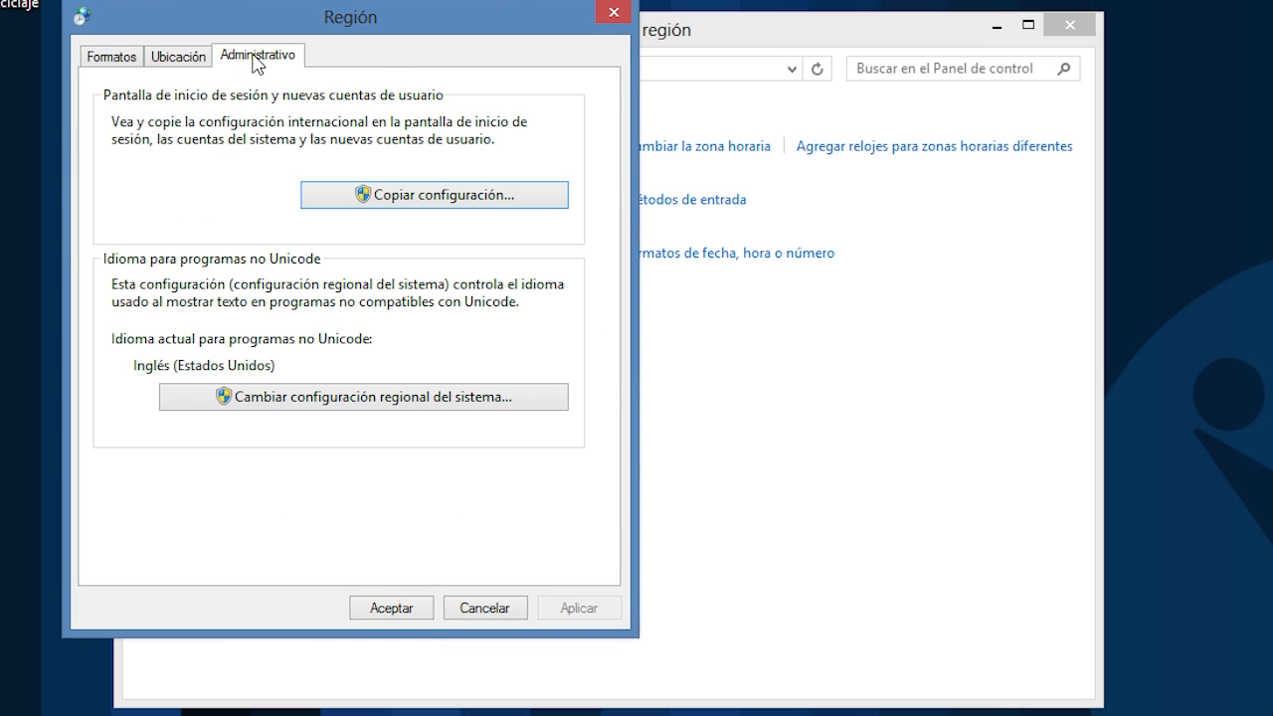
{"action": "mouse_move", "coordinate": [433, 195]}
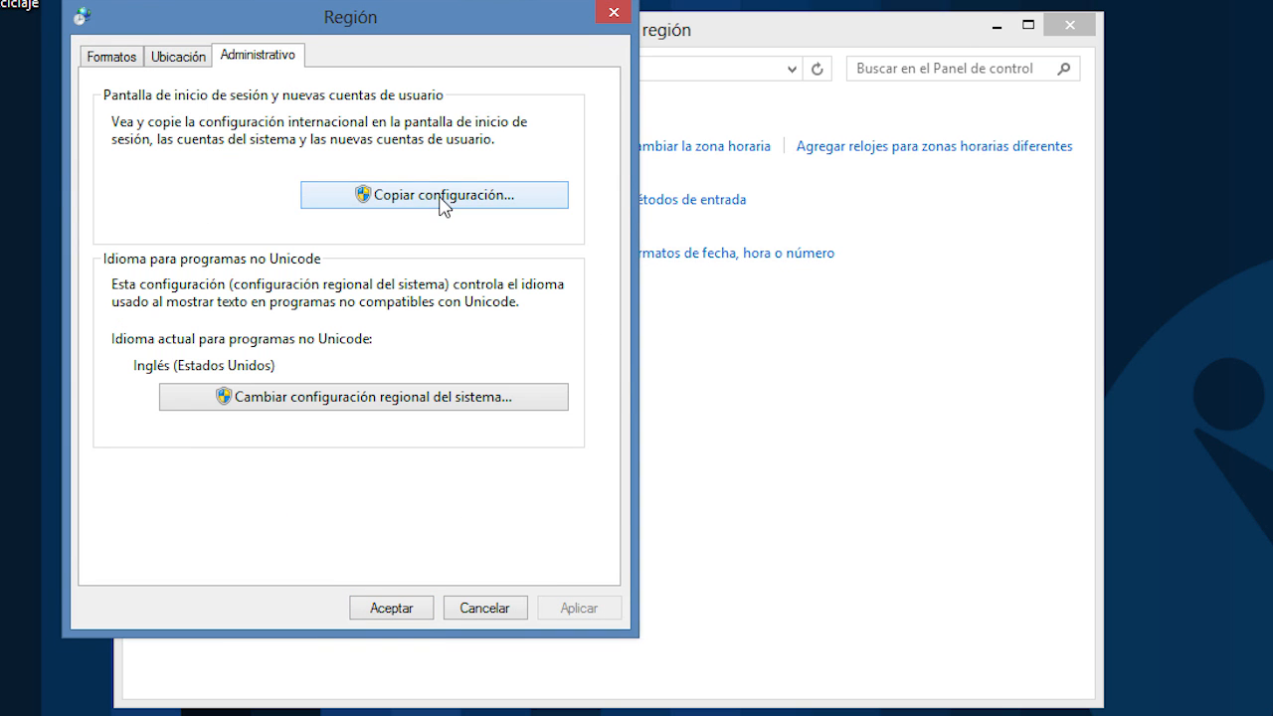
Enable copying current settings to 'Pantalla de inicio de sesión y cuentas del sistema'.
{"action": "left_click", "coordinate": [434, 195]}
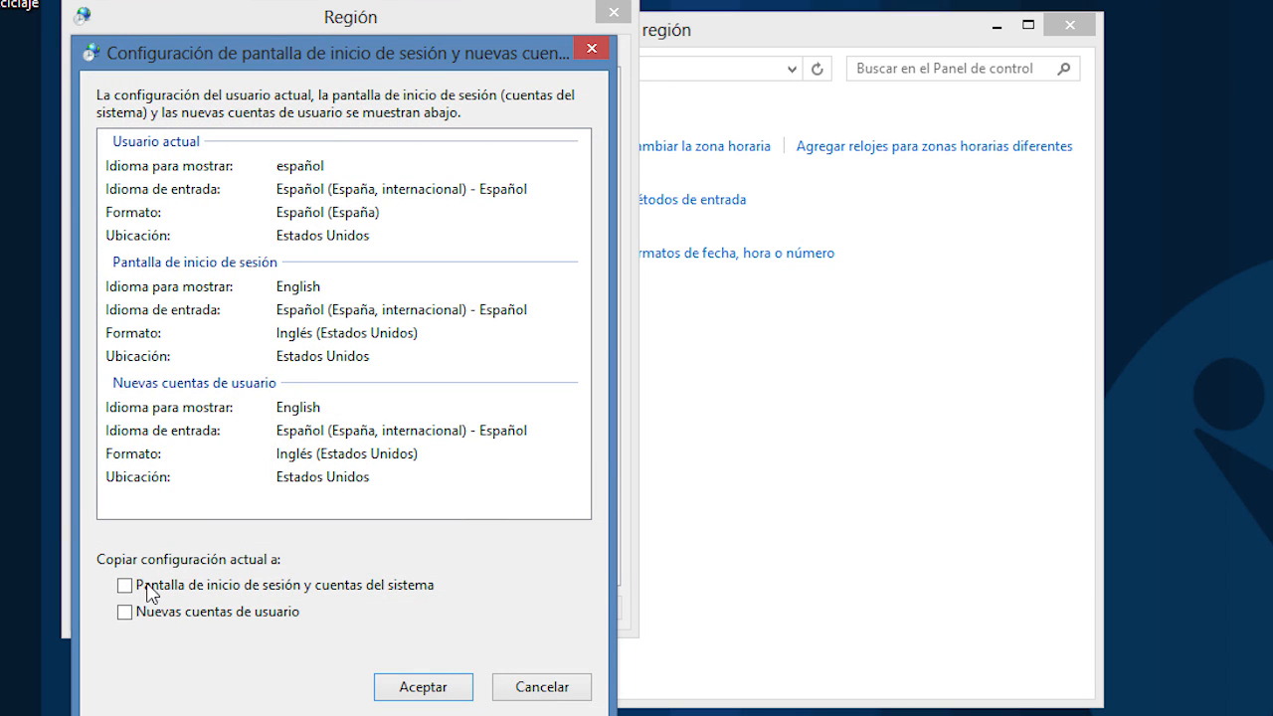
{"action": "left_click", "coordinate": [124, 584]}
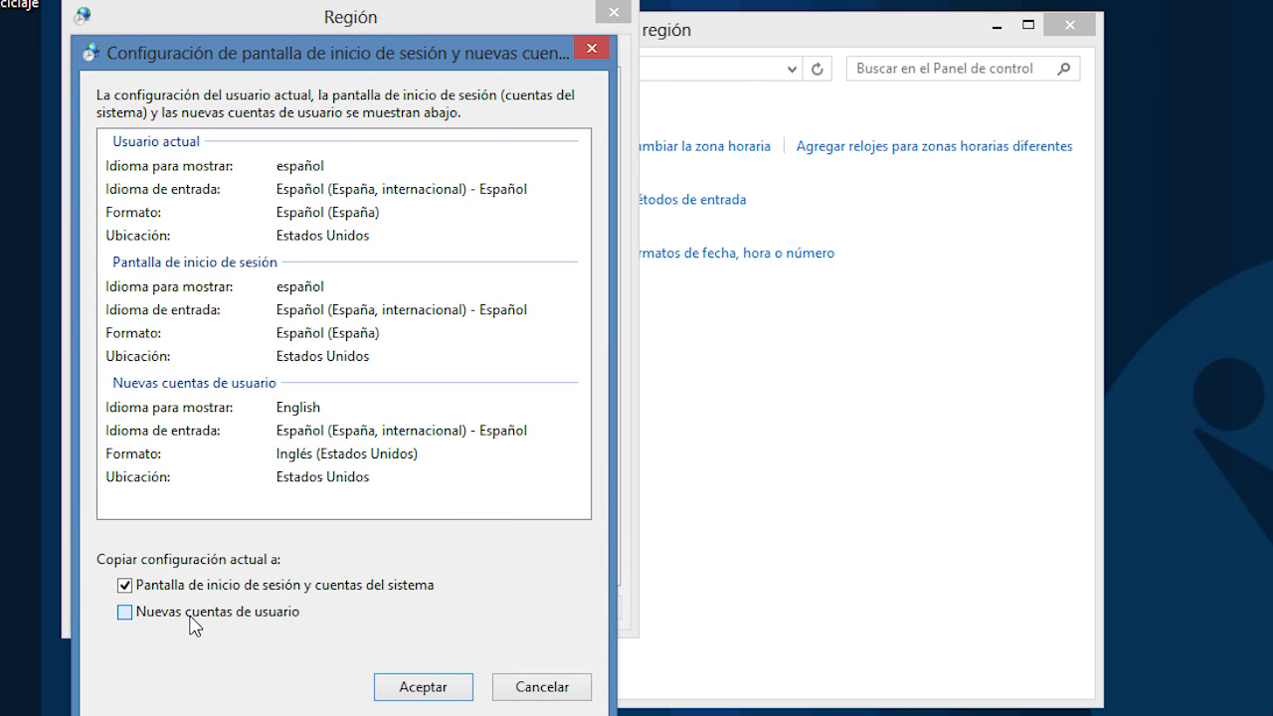